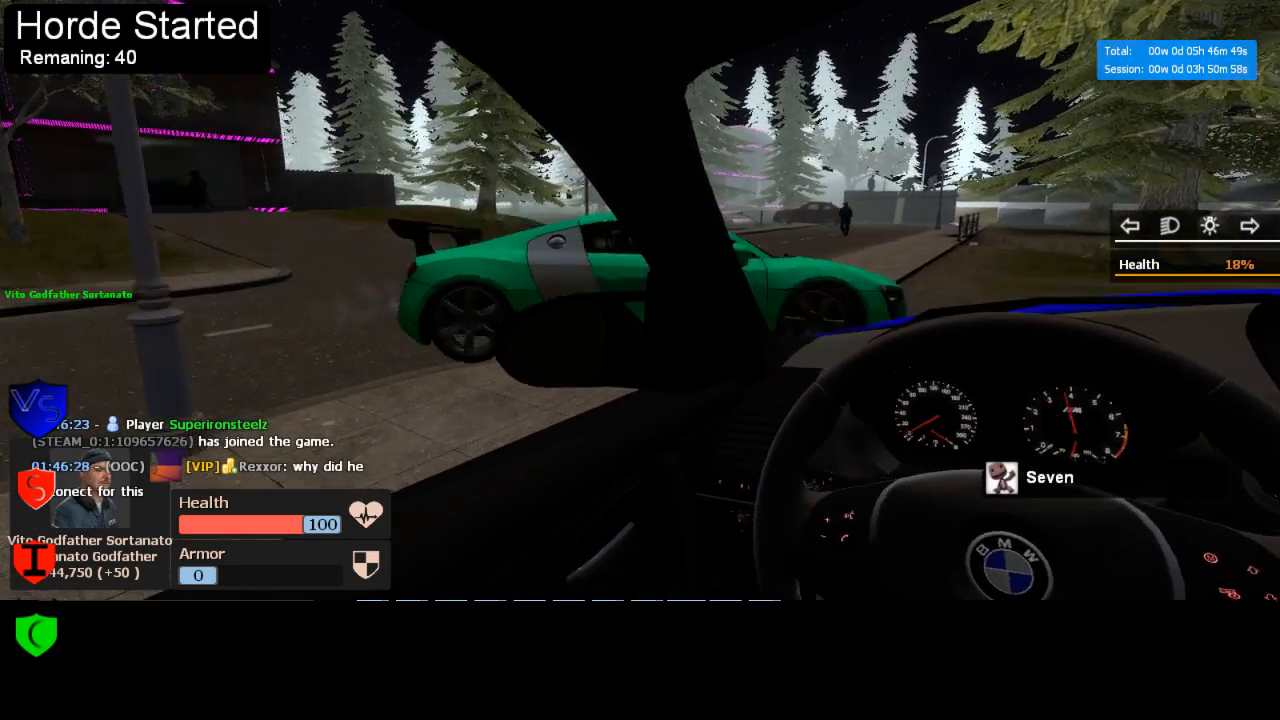
mouse_move(640, 300)
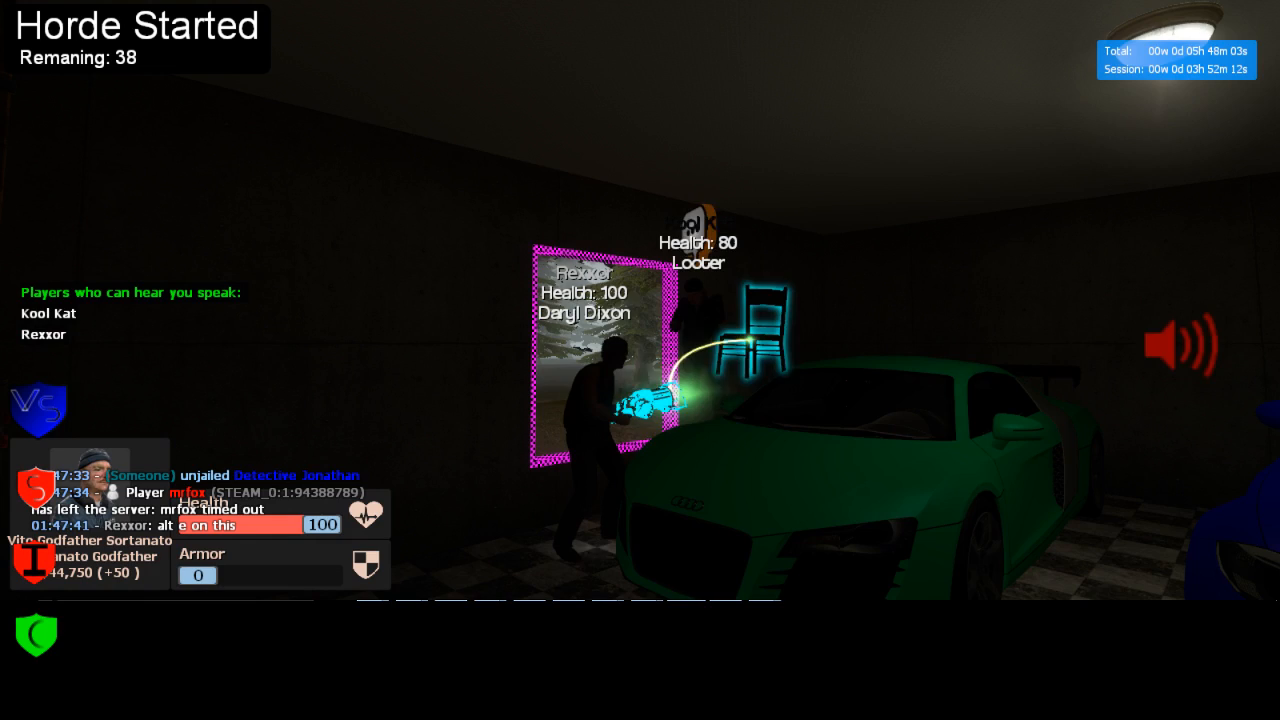
mouse_move(640, 360)
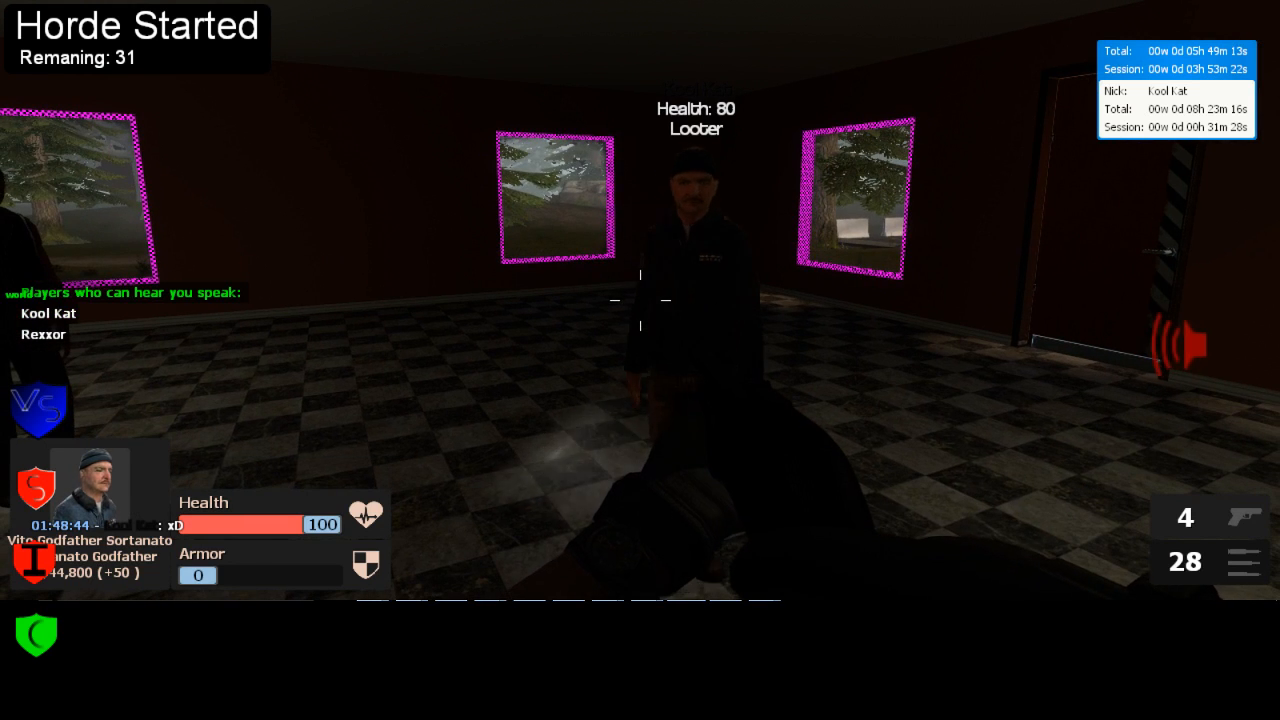
- Open the Looter player's profile card from the scoreboard and copy their SteamID
key("tab")
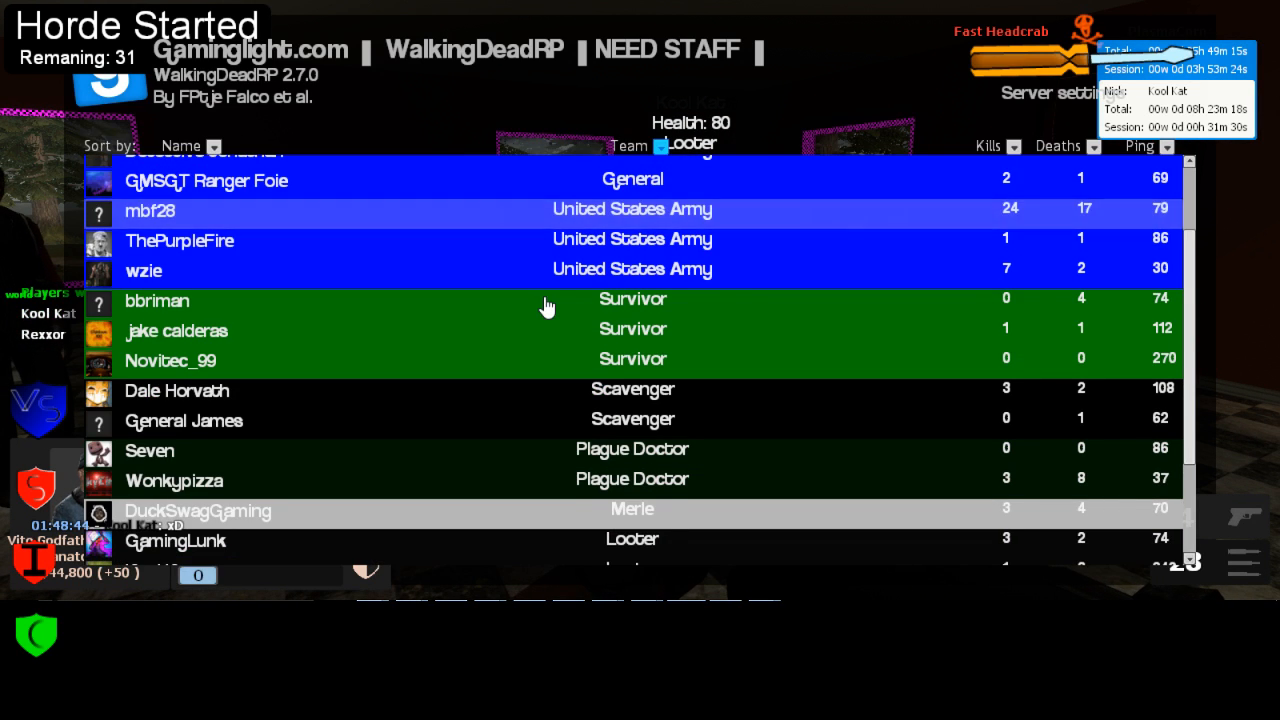
scroll("down", 3)
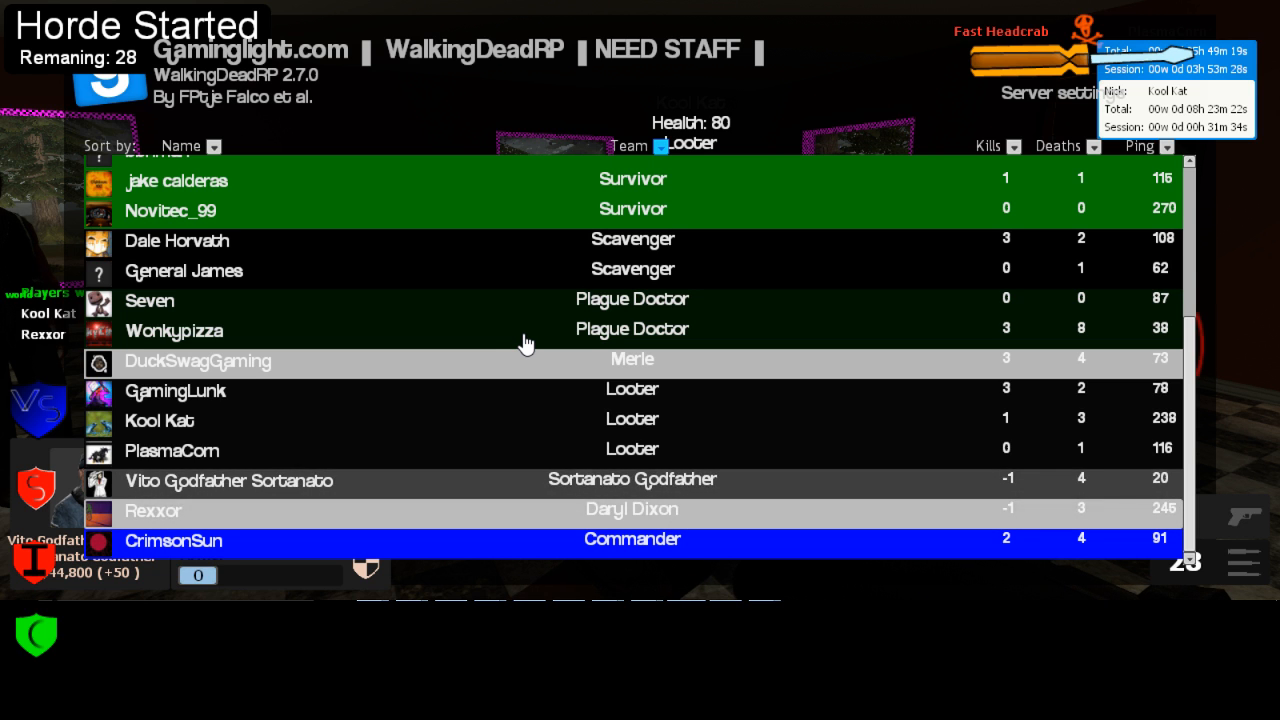
mouse_move(538, 351)
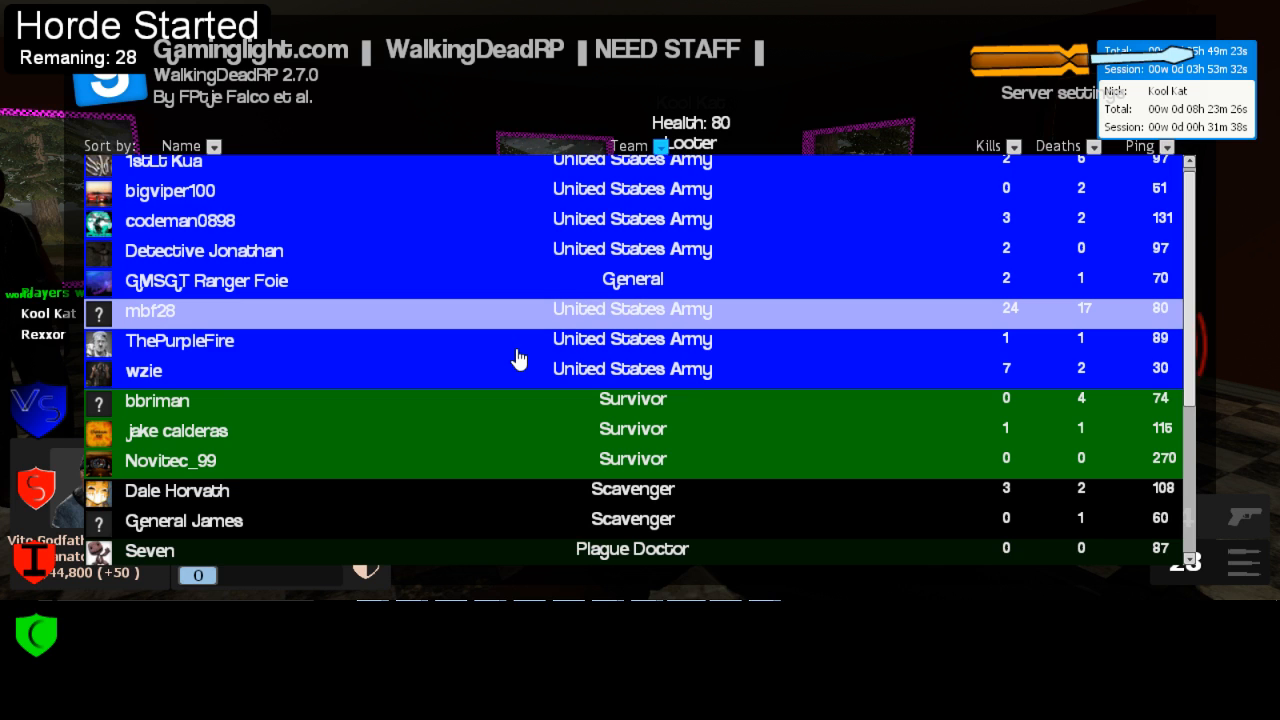
scroll("down", 3)
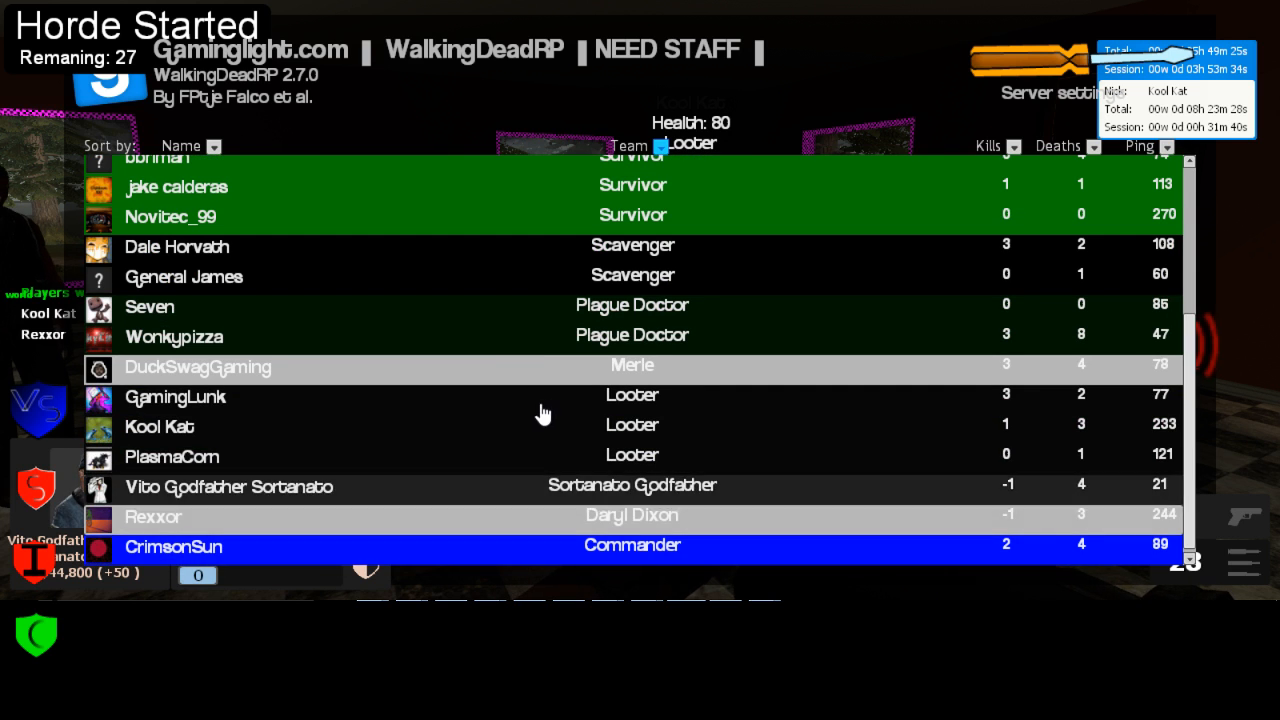
left_click(159, 426)
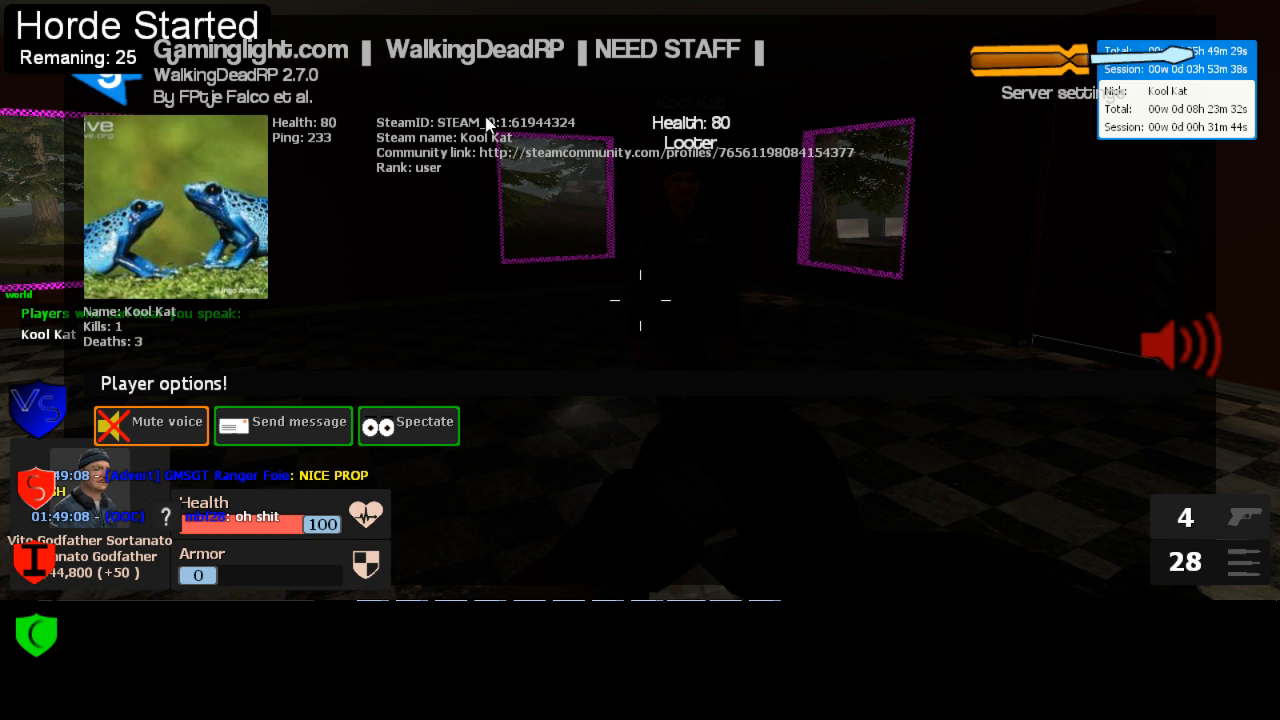
left_click(475, 122)
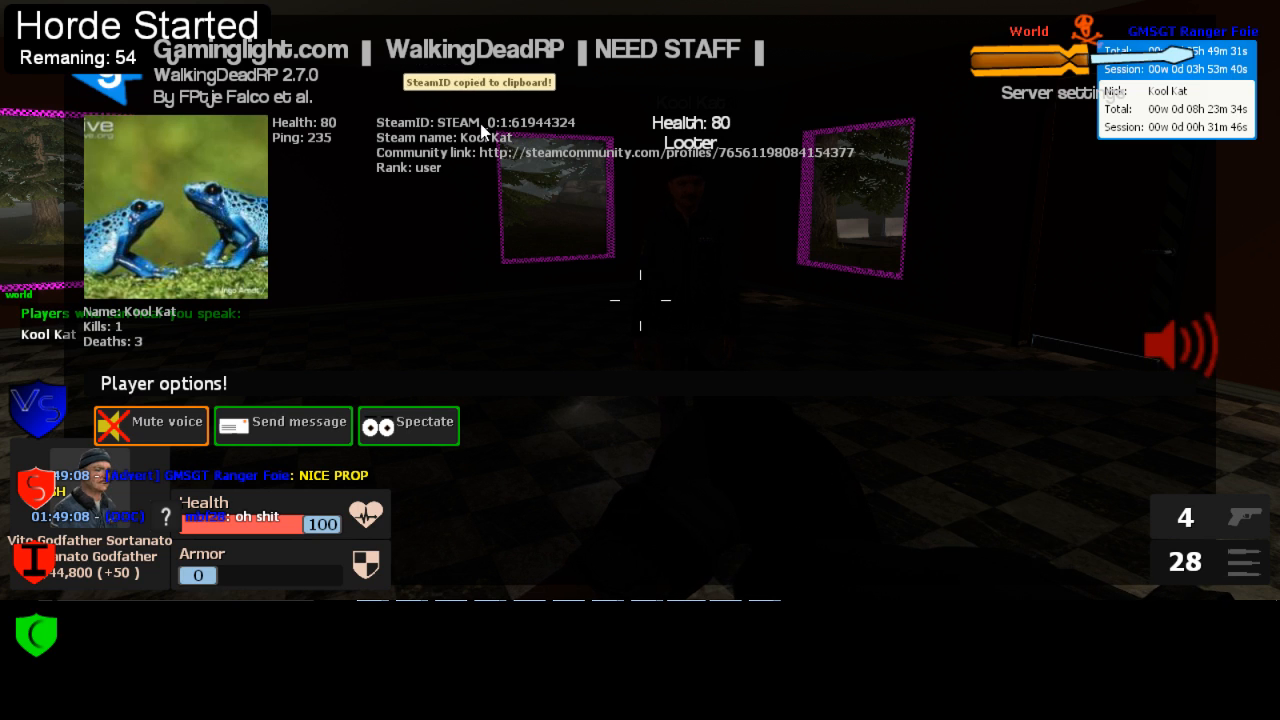